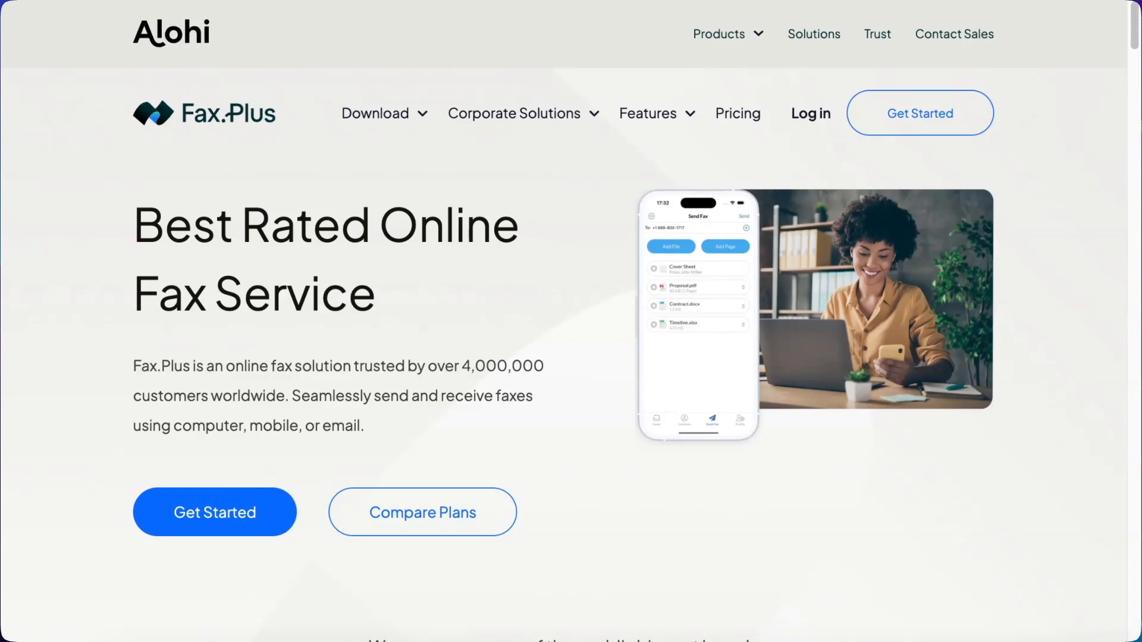
mouse_move(810, 116)
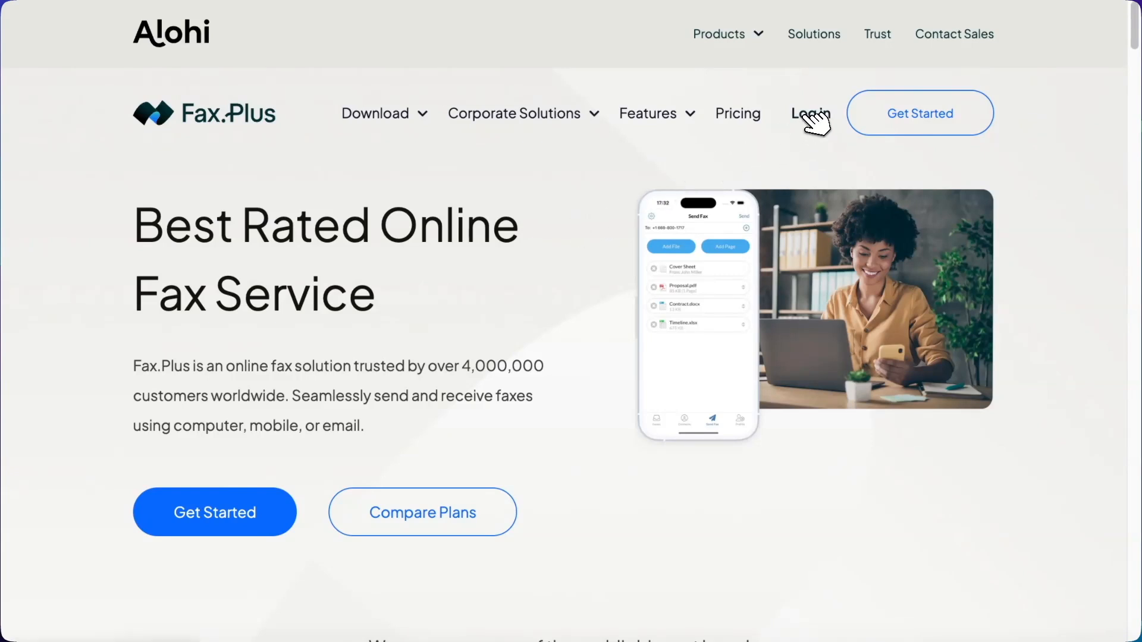
- Go from the Fax.Plus homepage to the account sign-in page via Log in
click(810, 113)
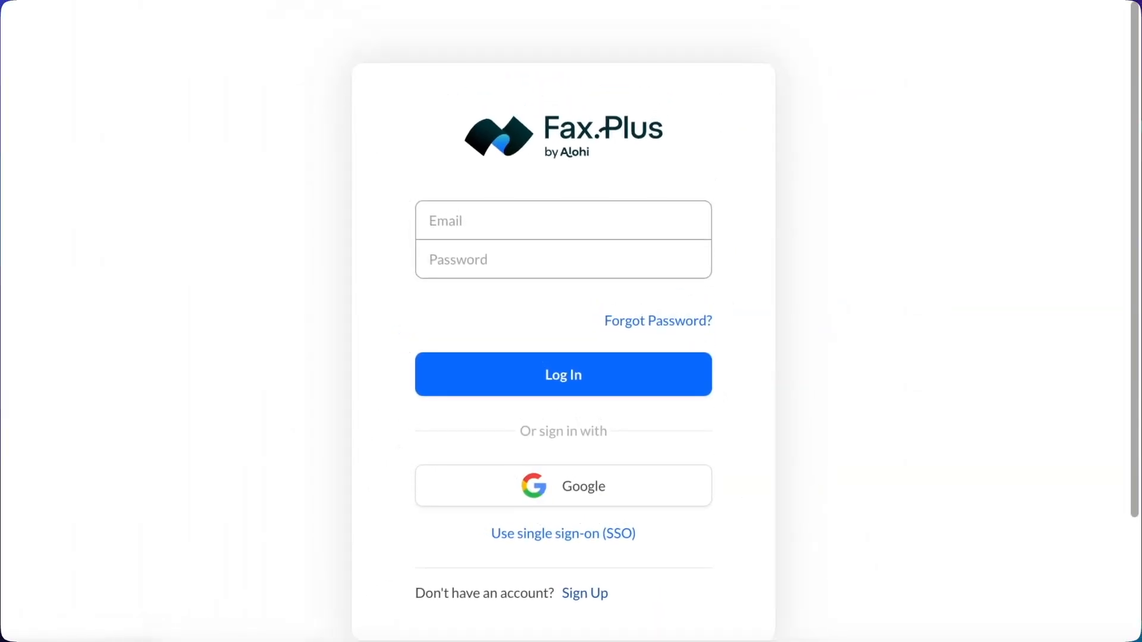
- Sign in with the account email and password to reach the fax inbox
click(562, 220)
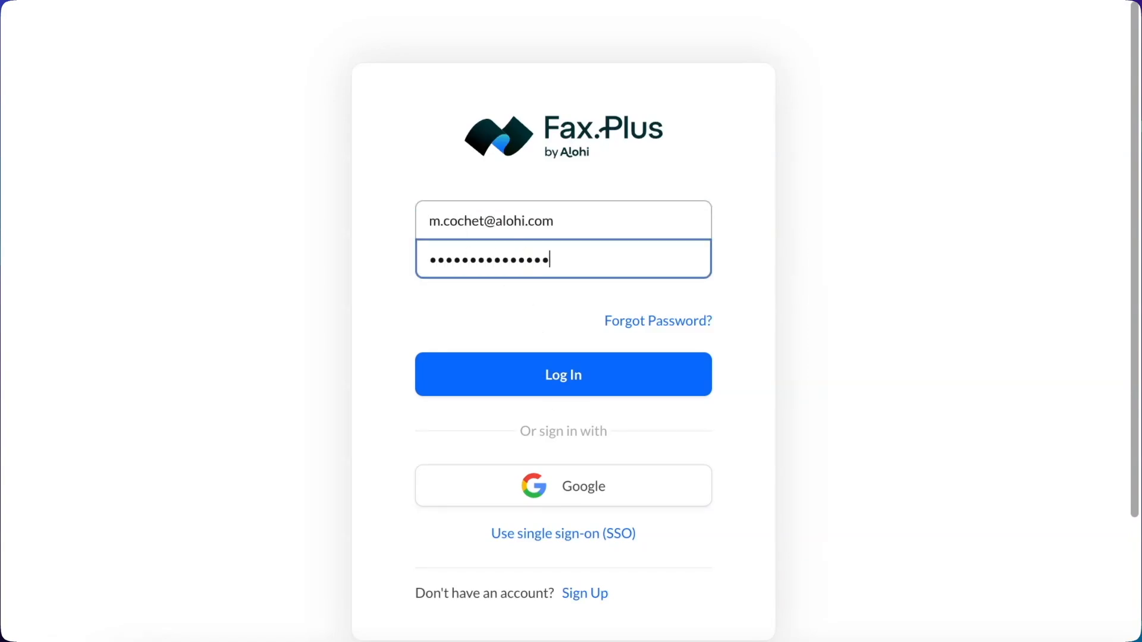
click(563, 374)
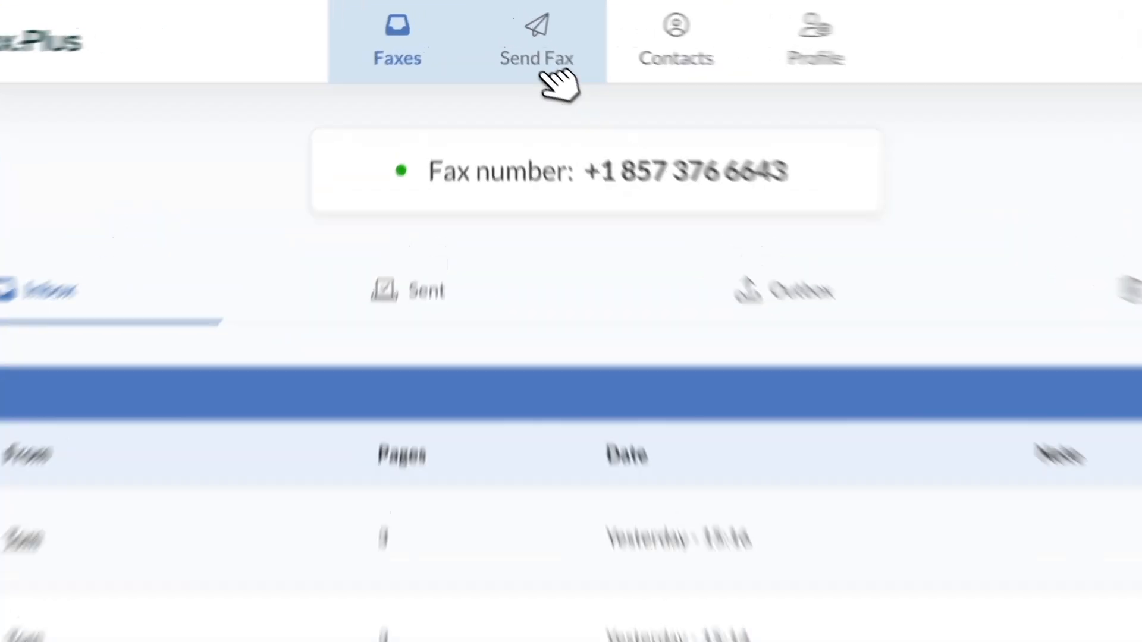
click(520, 34)
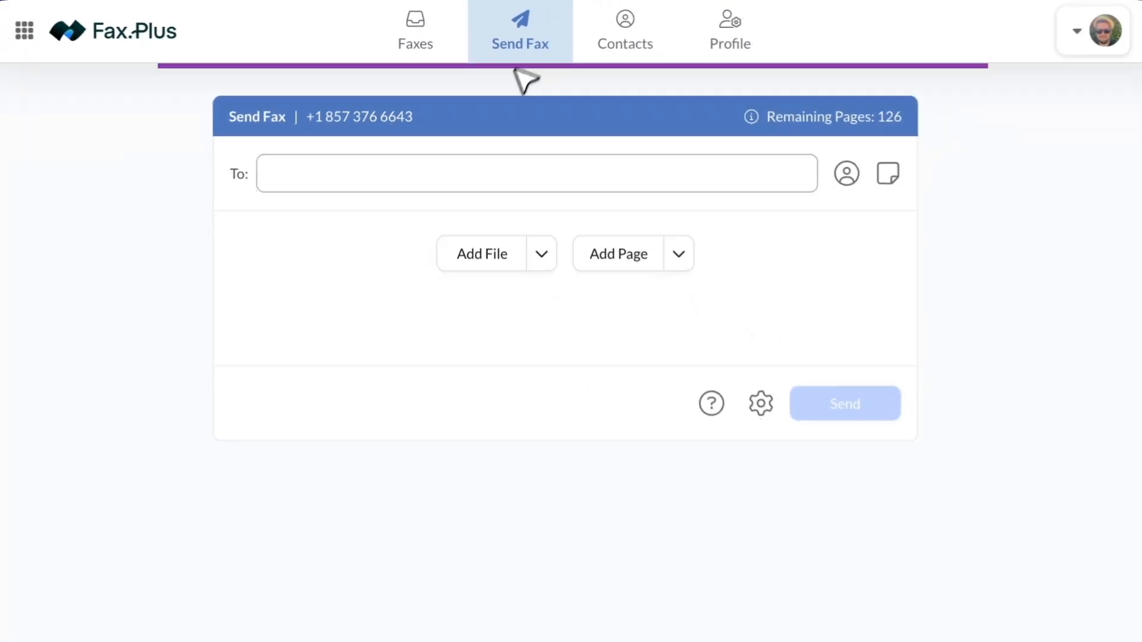
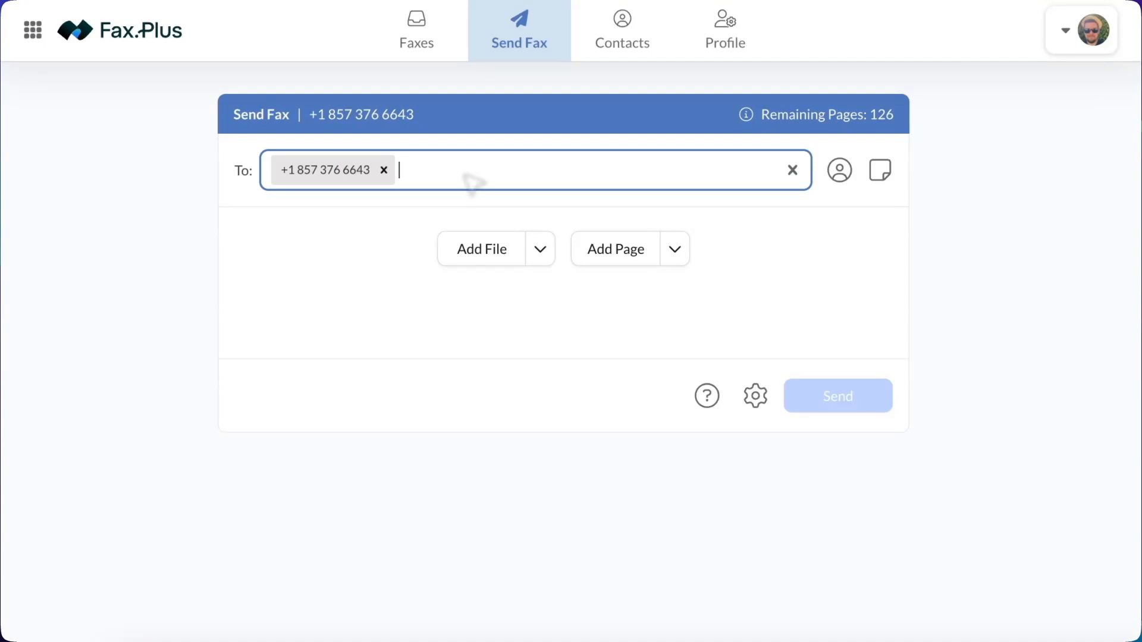
- Add the contact Jola and the Human Resources group as recipients from saved contacts
click(839, 170)
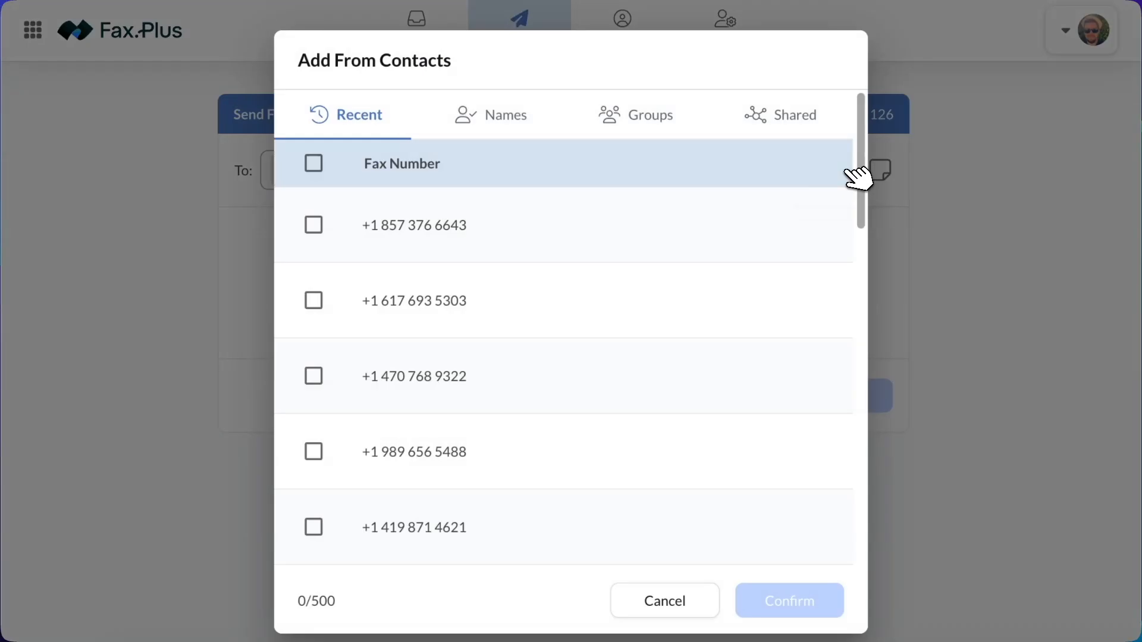
click(505, 116)
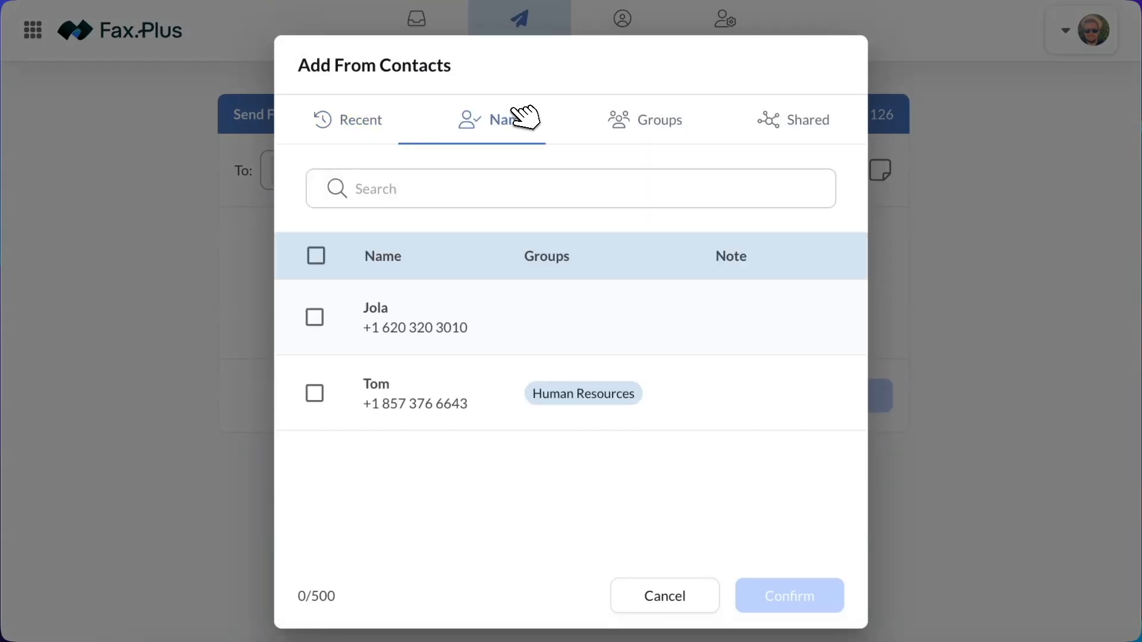
click(314, 317)
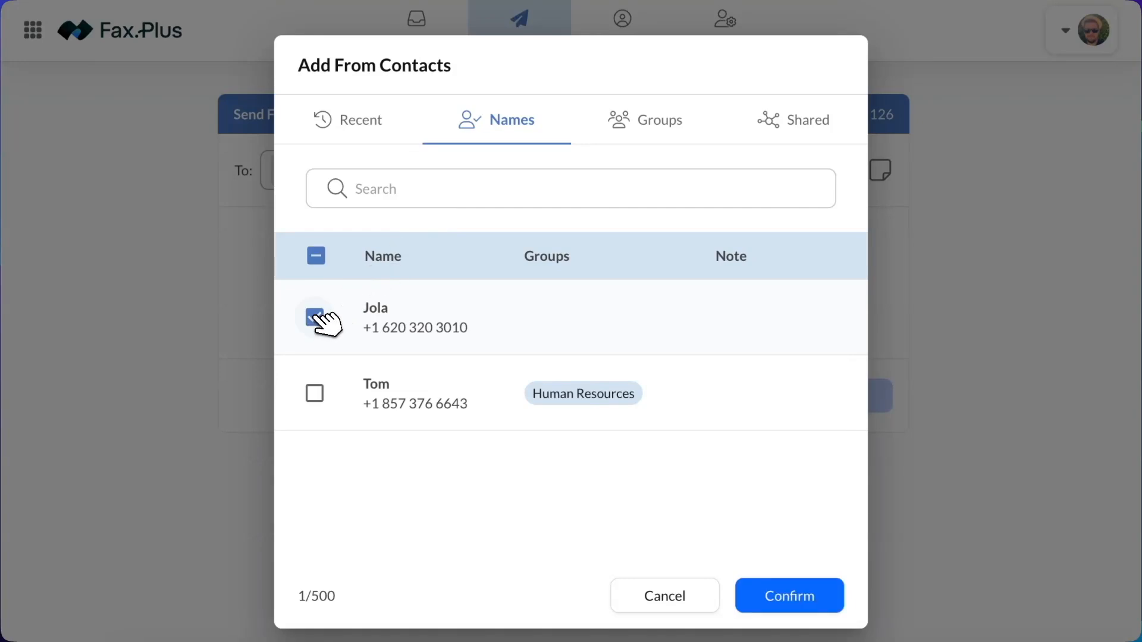
click(643, 119)
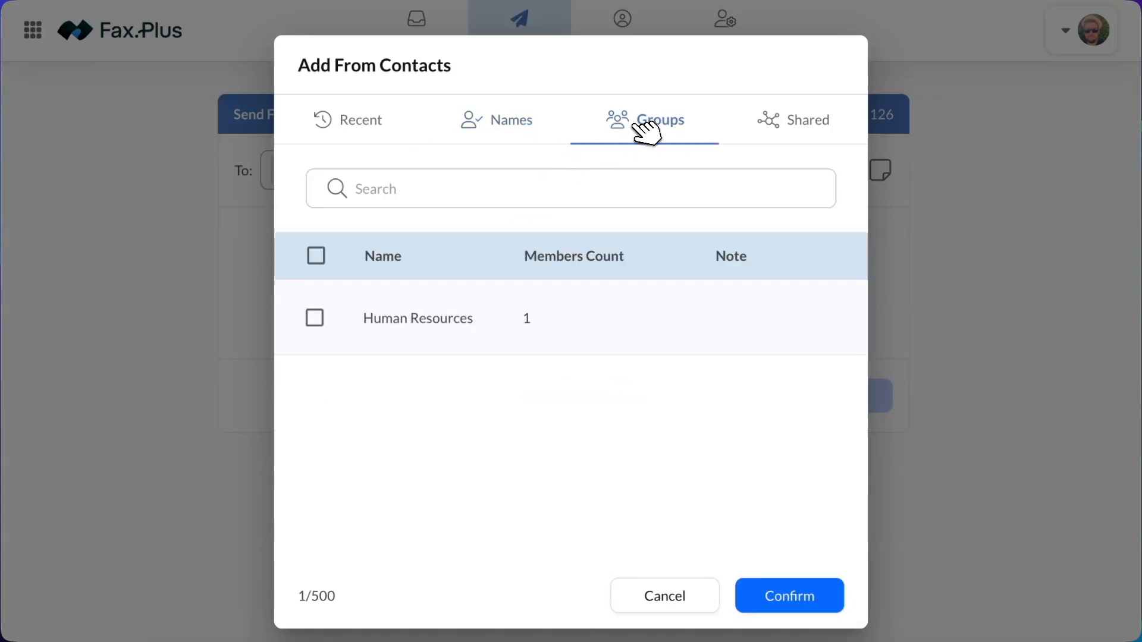
click(315, 318)
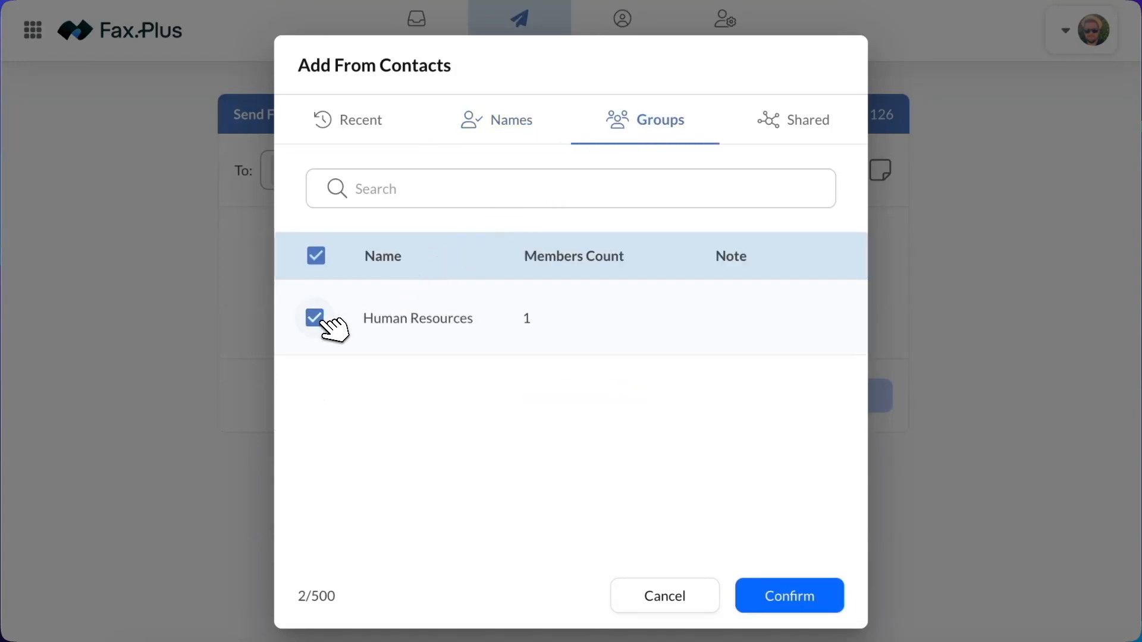
click(789, 597)
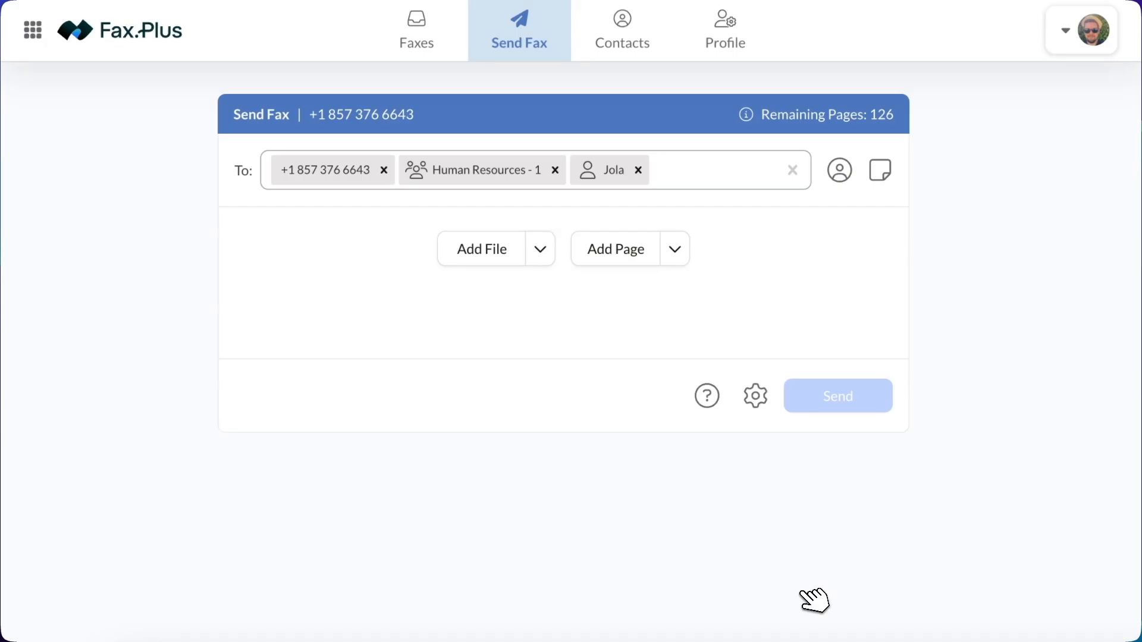
click(792, 170)
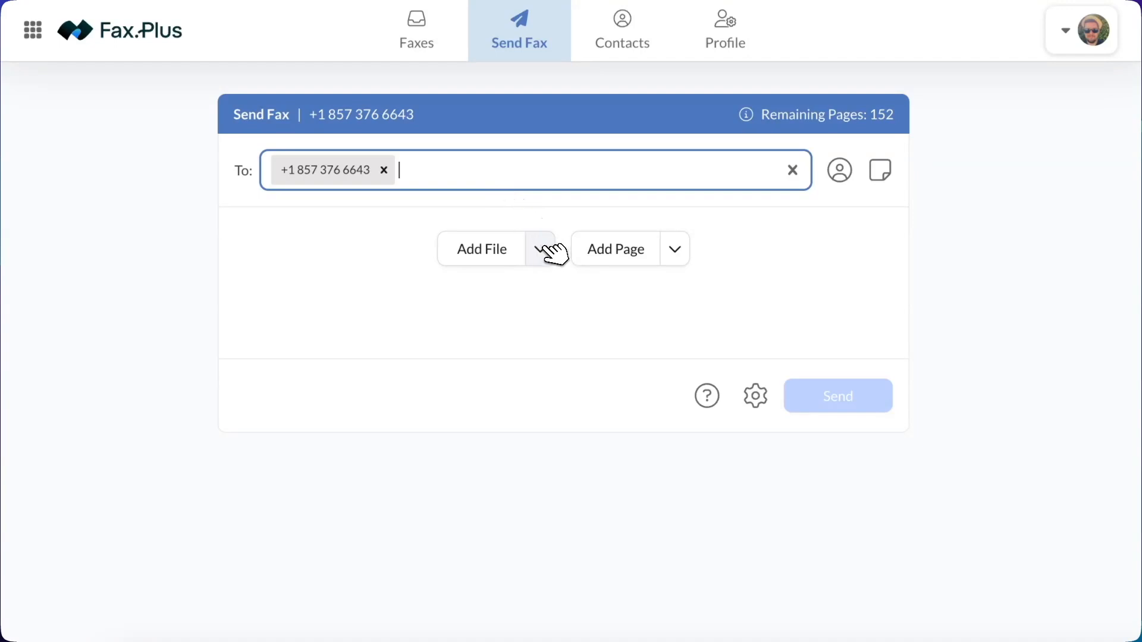
- Attach Contract.pdf, Identity.png and NDA.docx from My Computer to the fax
click(540, 249)
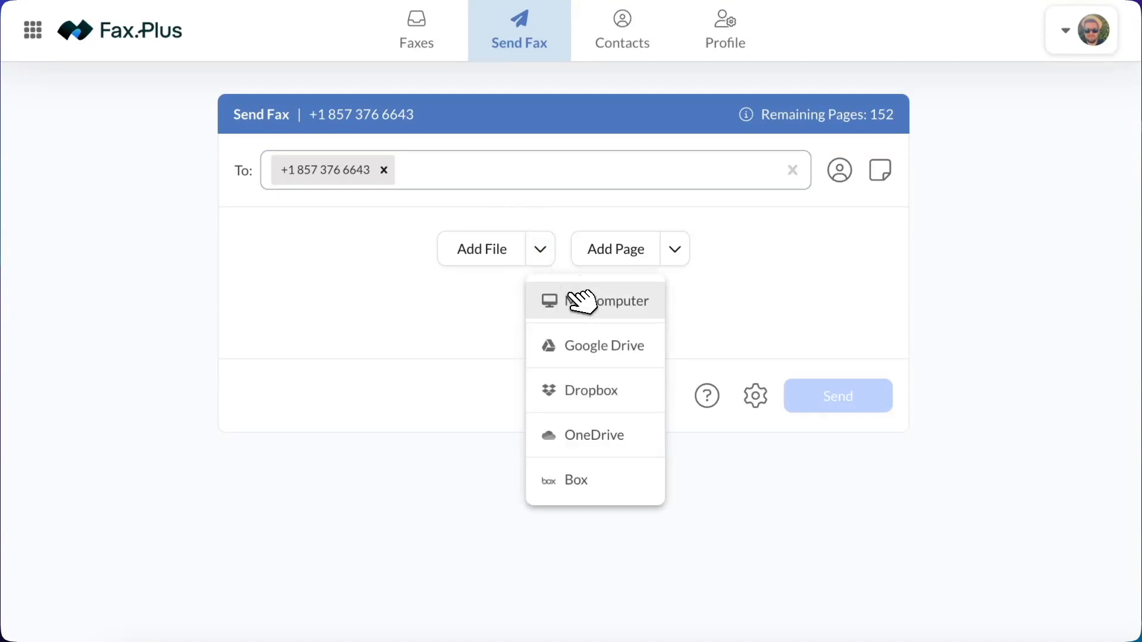
click(595, 301)
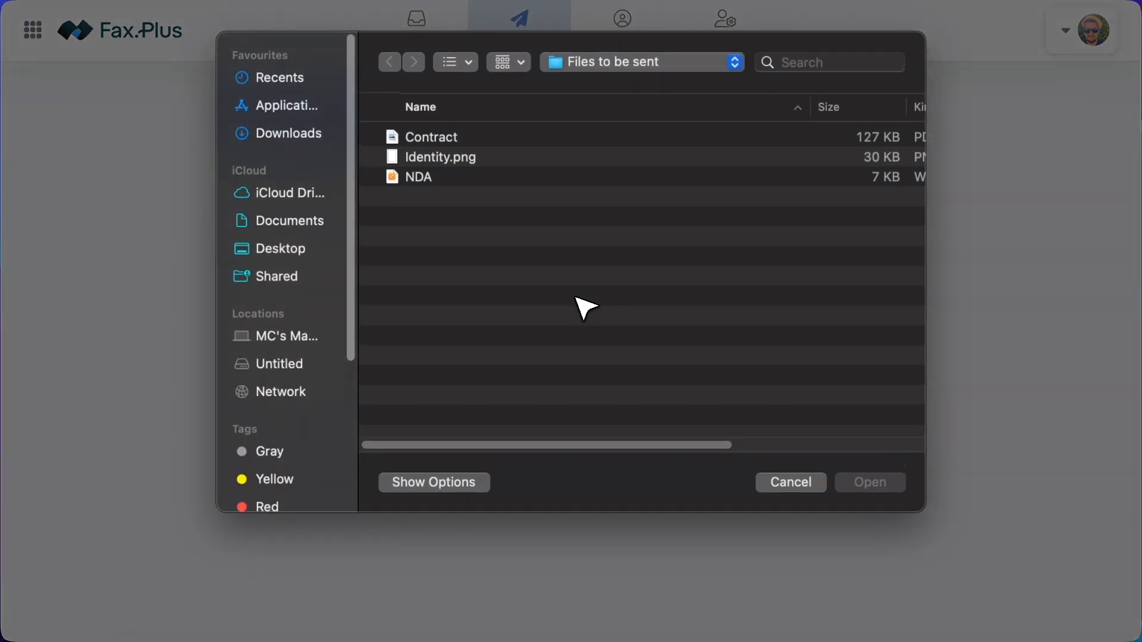
click(429, 137)
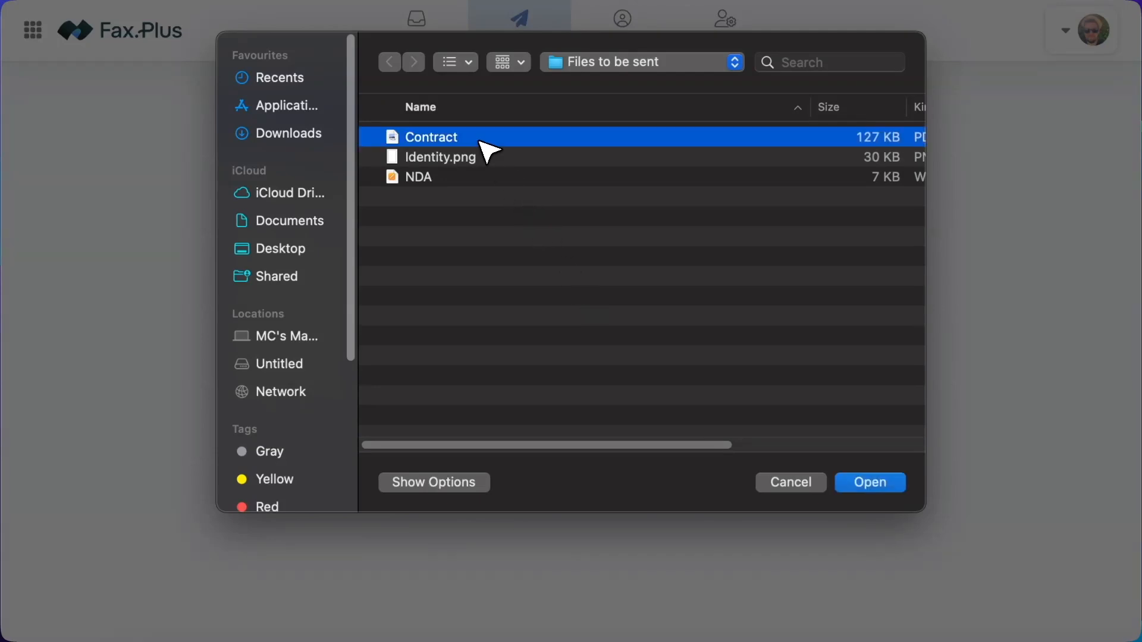
click(417, 176)
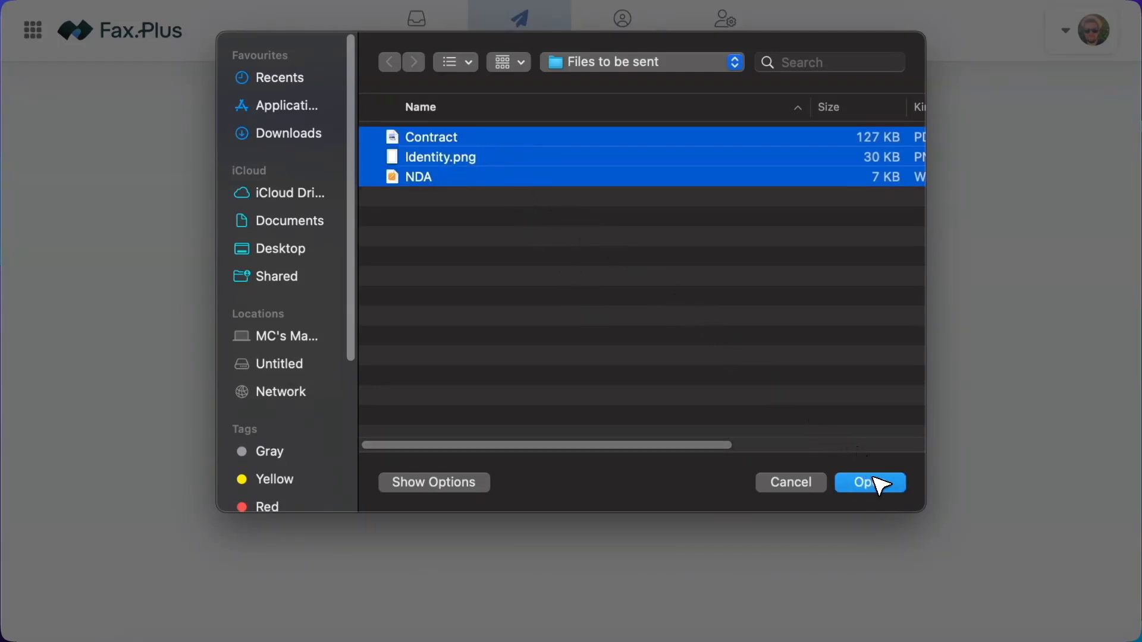
click(869, 481)
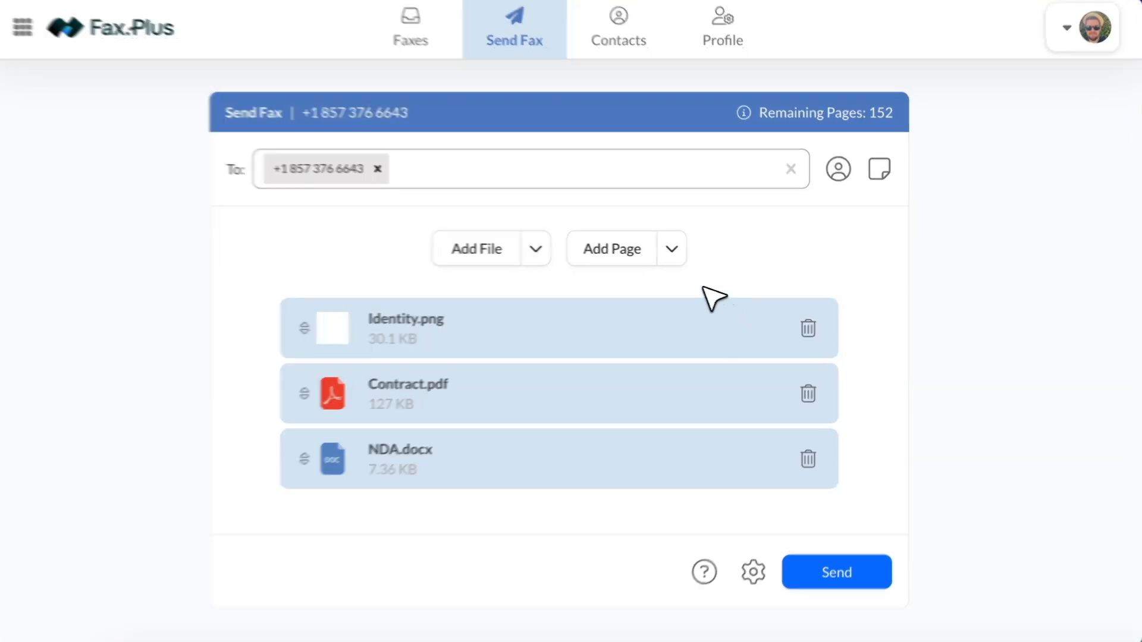
click(671, 249)
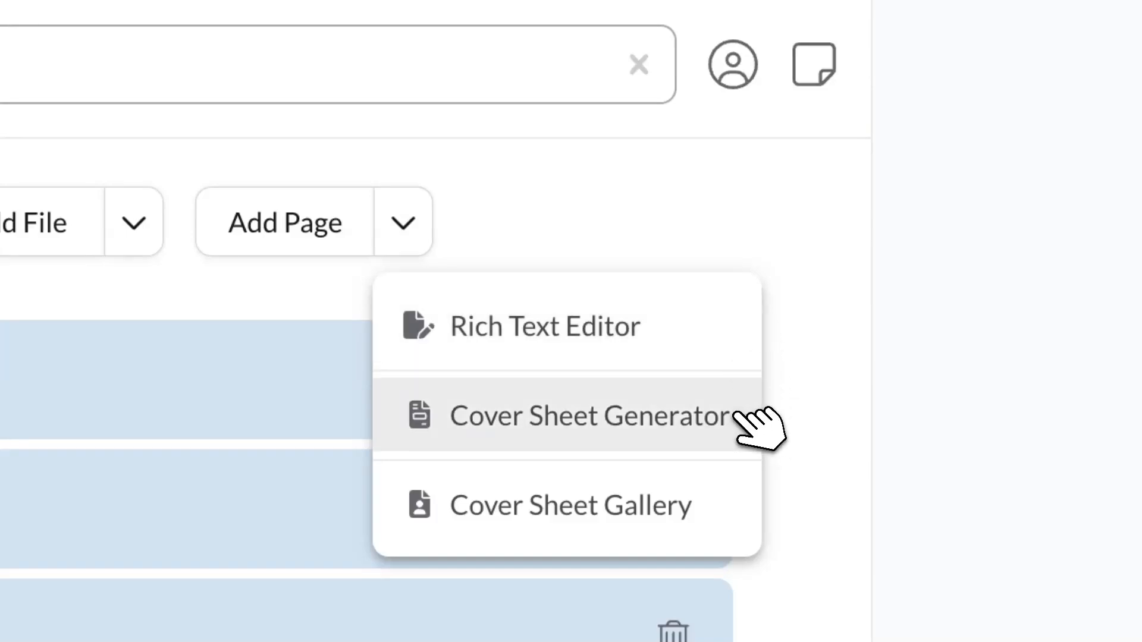
- Create a cover sheet to Tom, subject Contract, message Contract, marked Urgent and Confidential
click(591, 416)
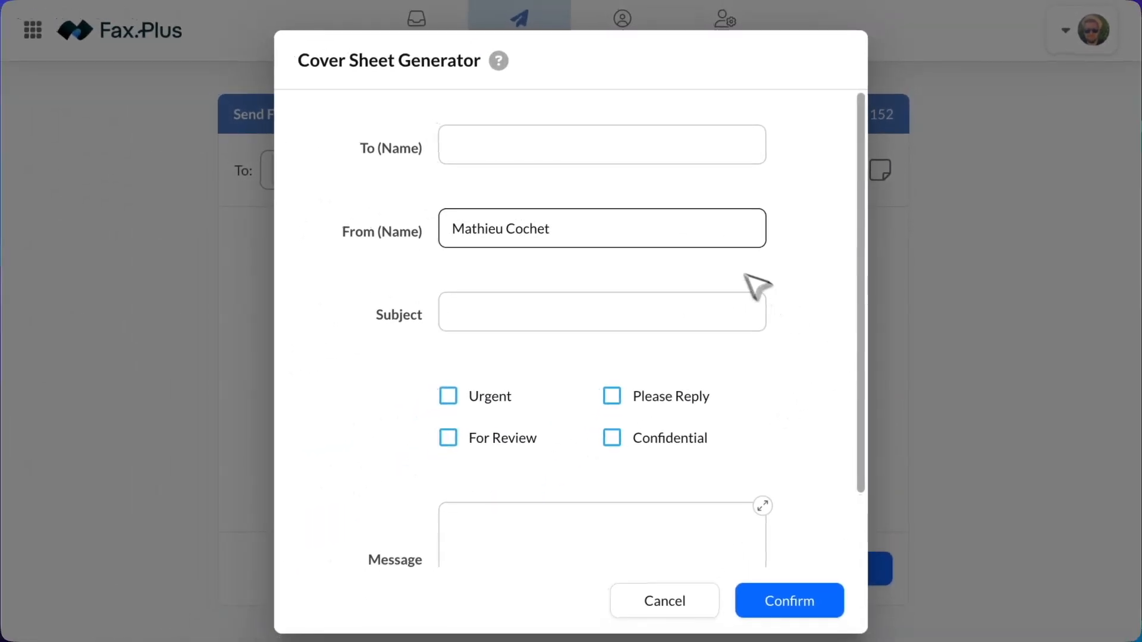
text(Tom)
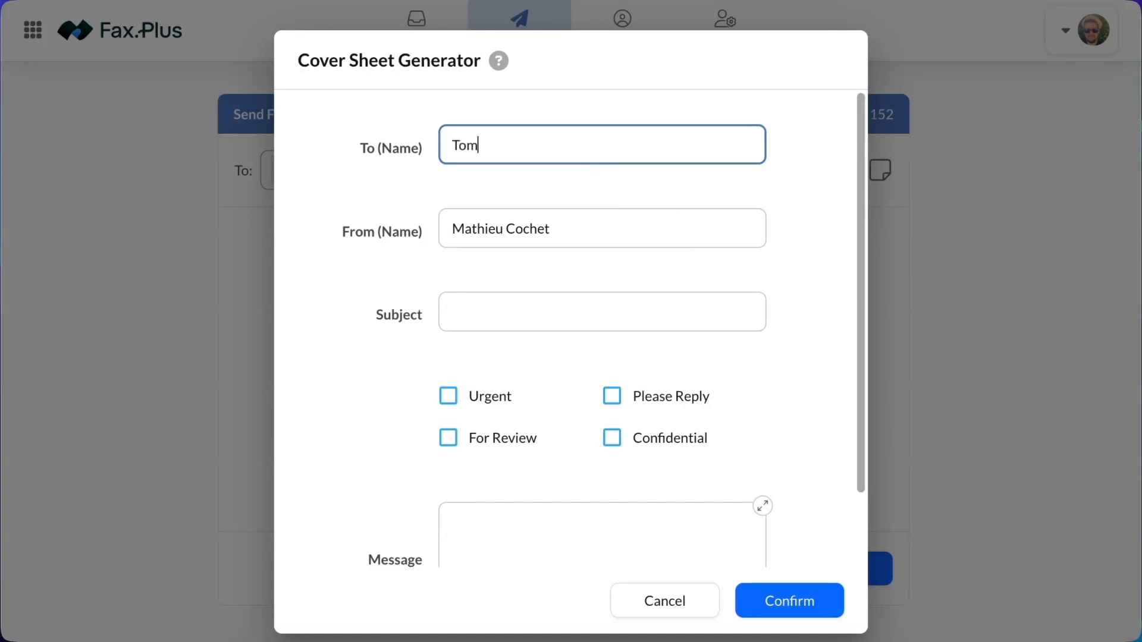
text(Contr)
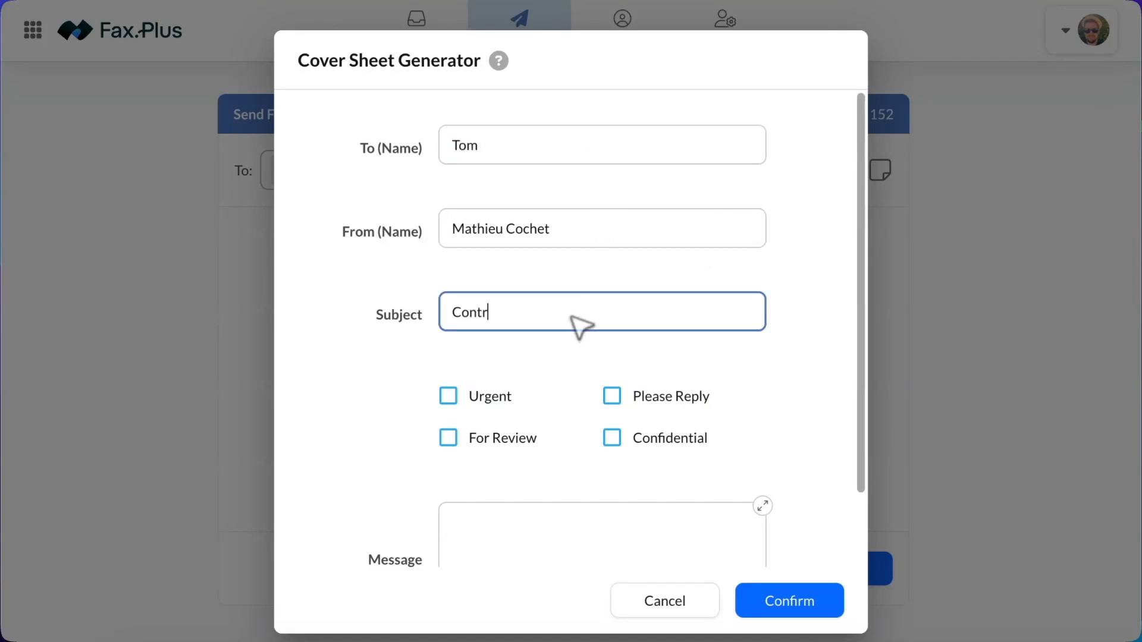
click(449, 396)
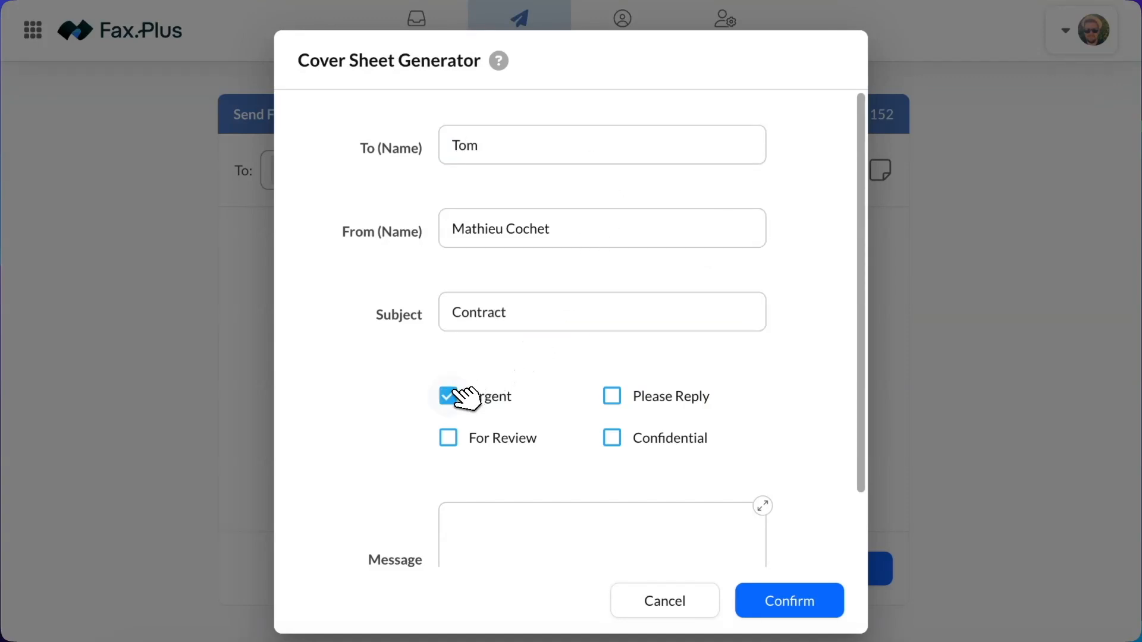
click(611, 438)
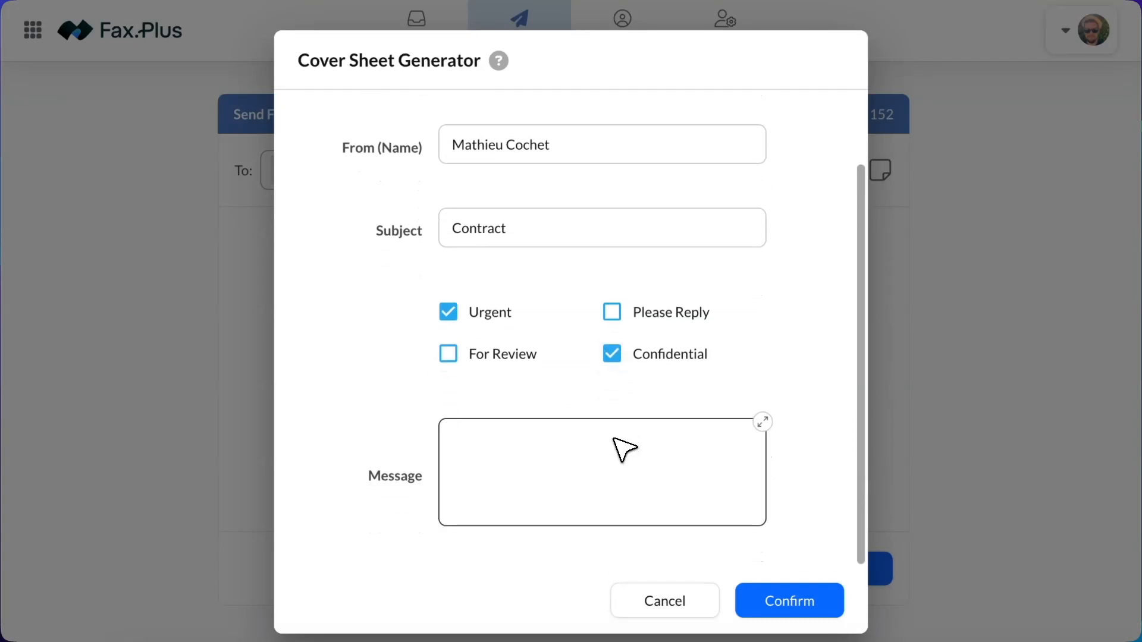
text(Contract)
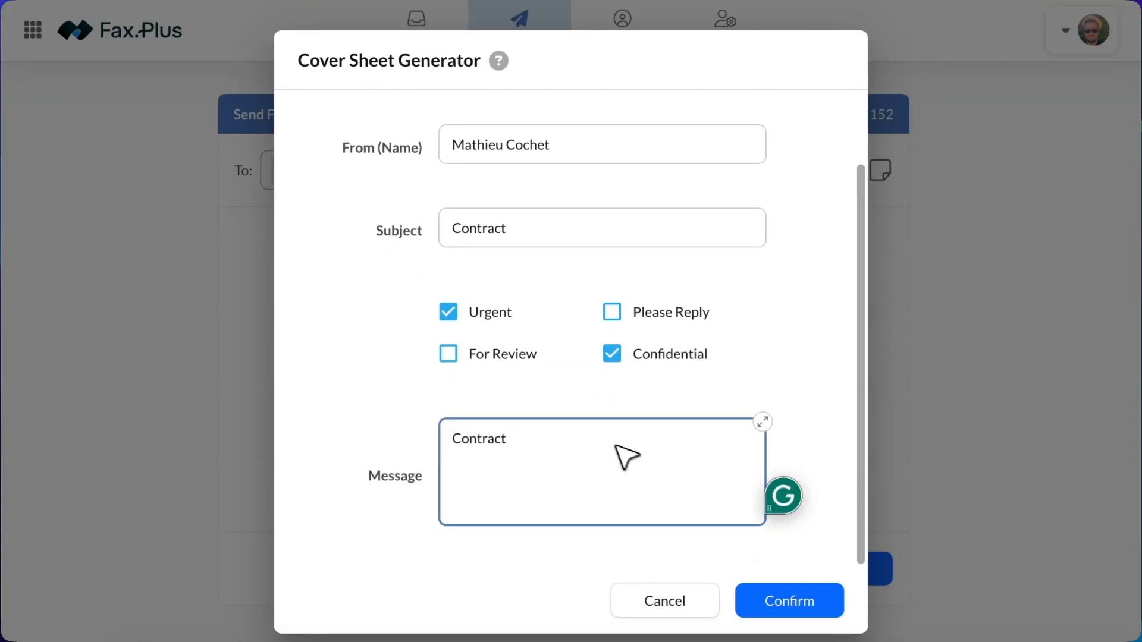
click(789, 601)
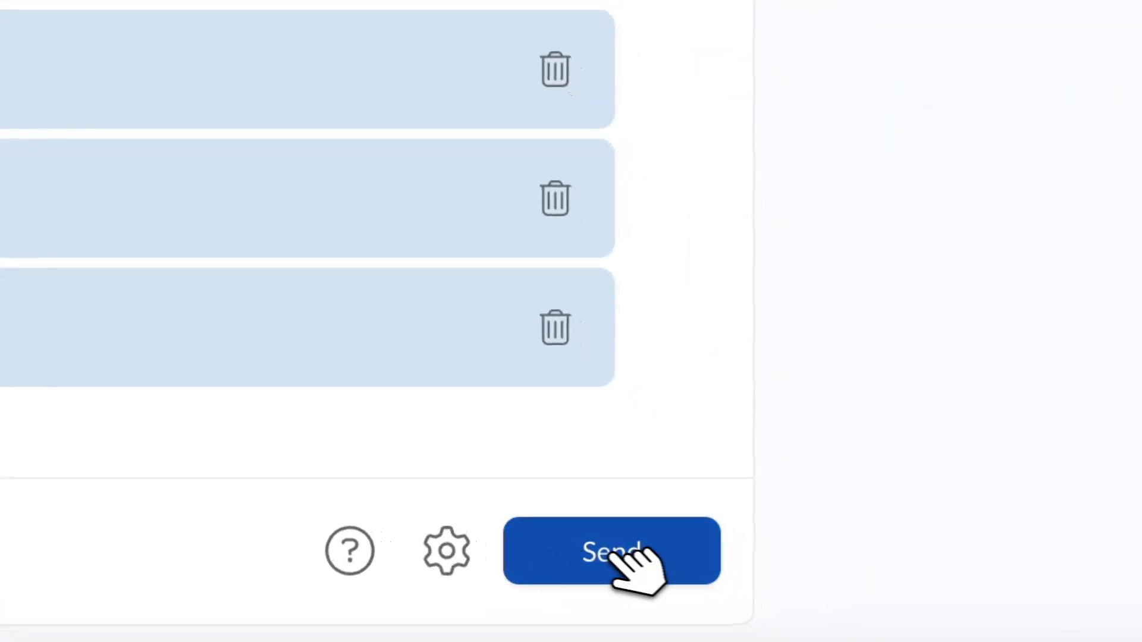
- Send the fax optimized for text and dismiss the submission-started notice
click(611, 551)
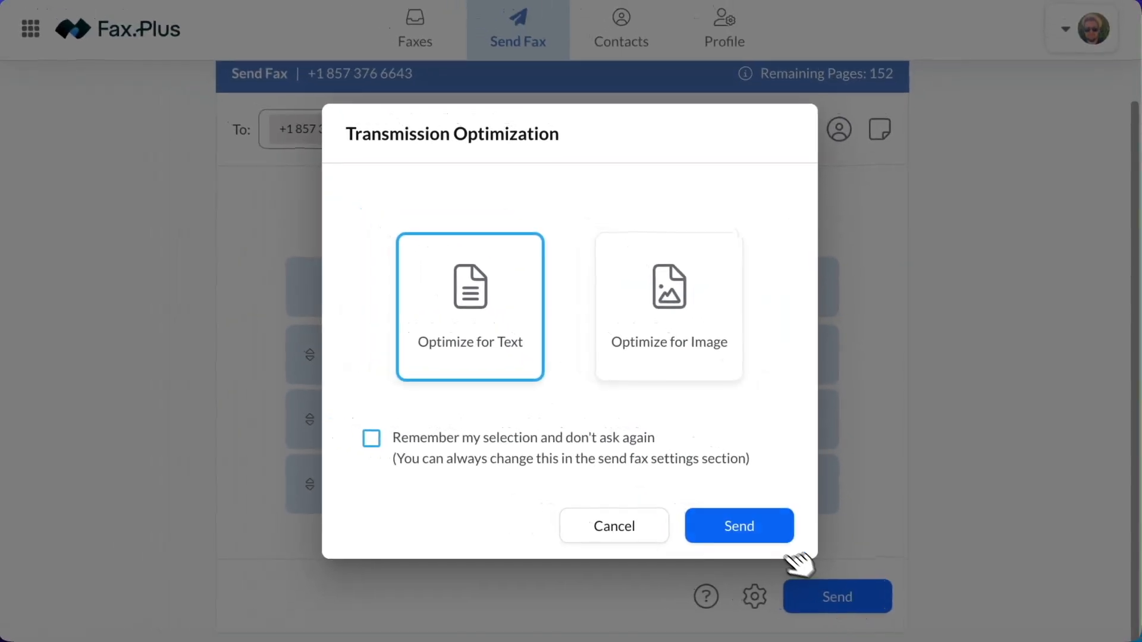
click(737, 525)
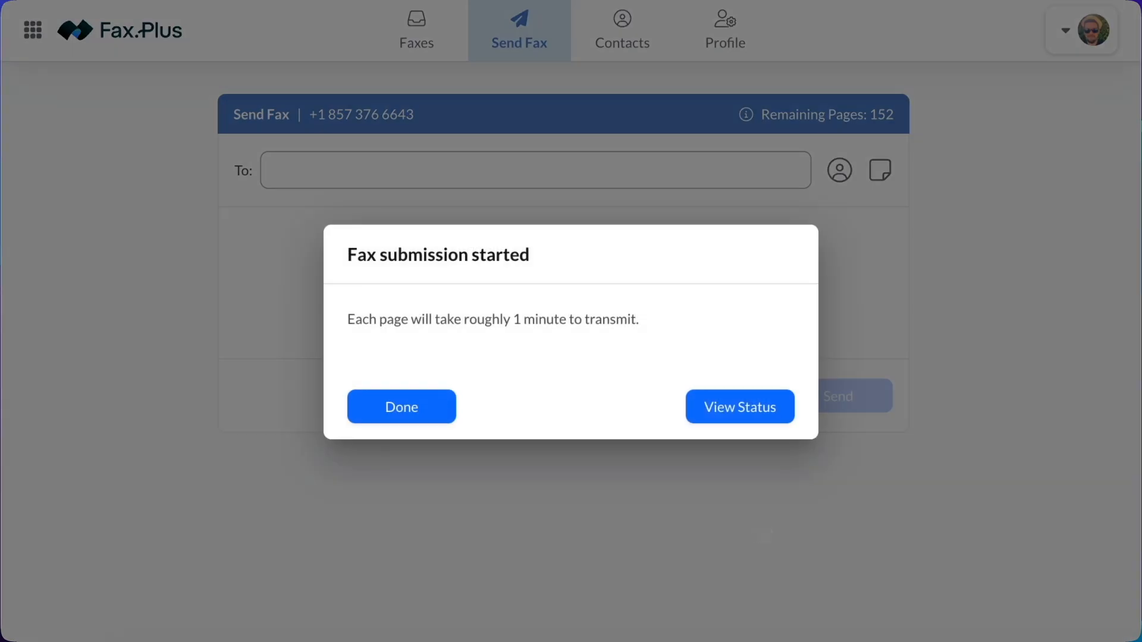
click(401, 407)
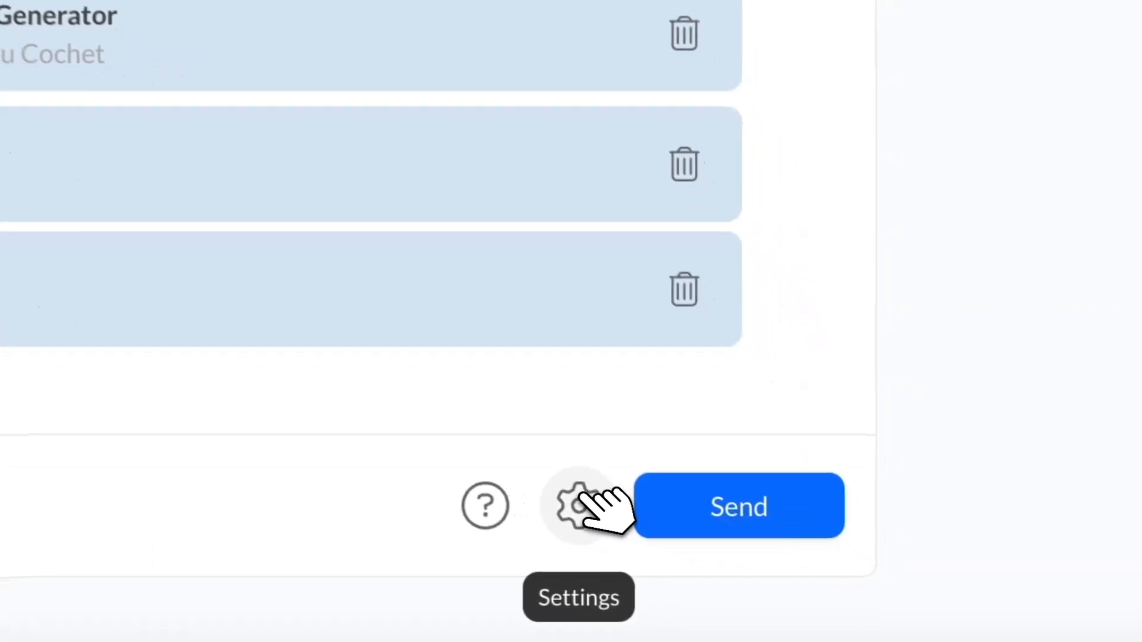
- Enable scheduled transmission for February 26, submit the fax and return to the faxes list
click(578, 506)
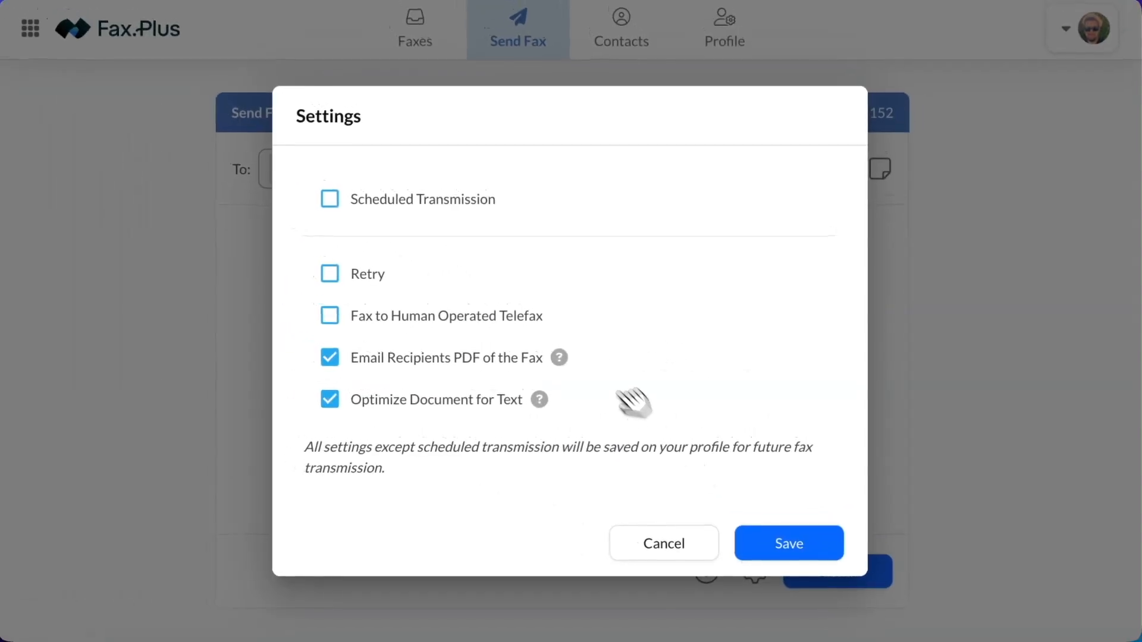
click(329, 199)
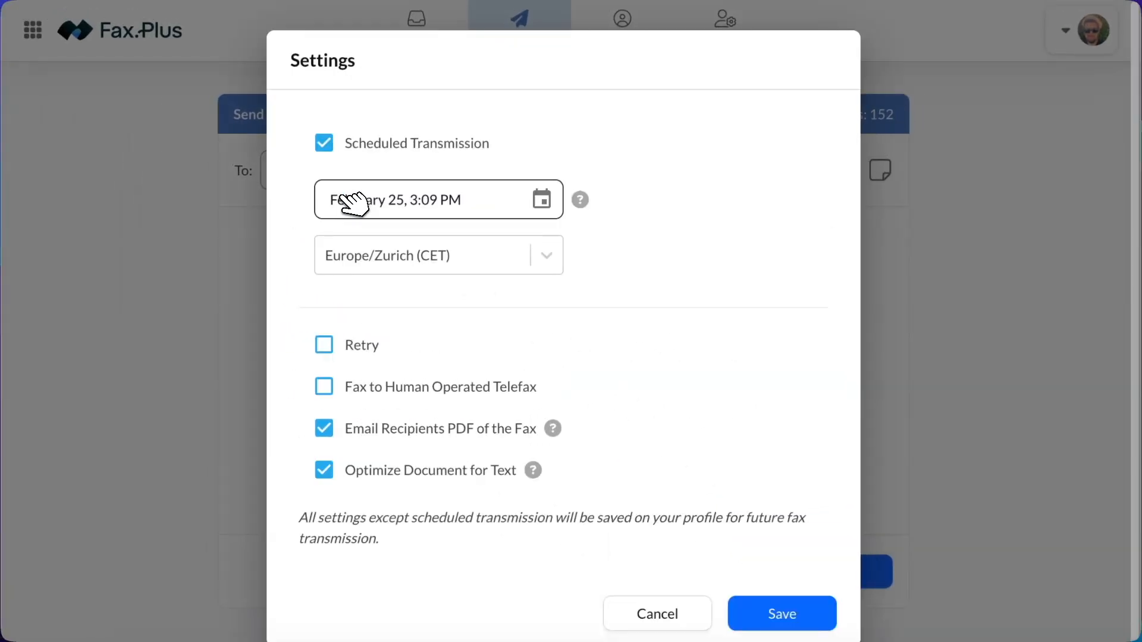
click(541, 199)
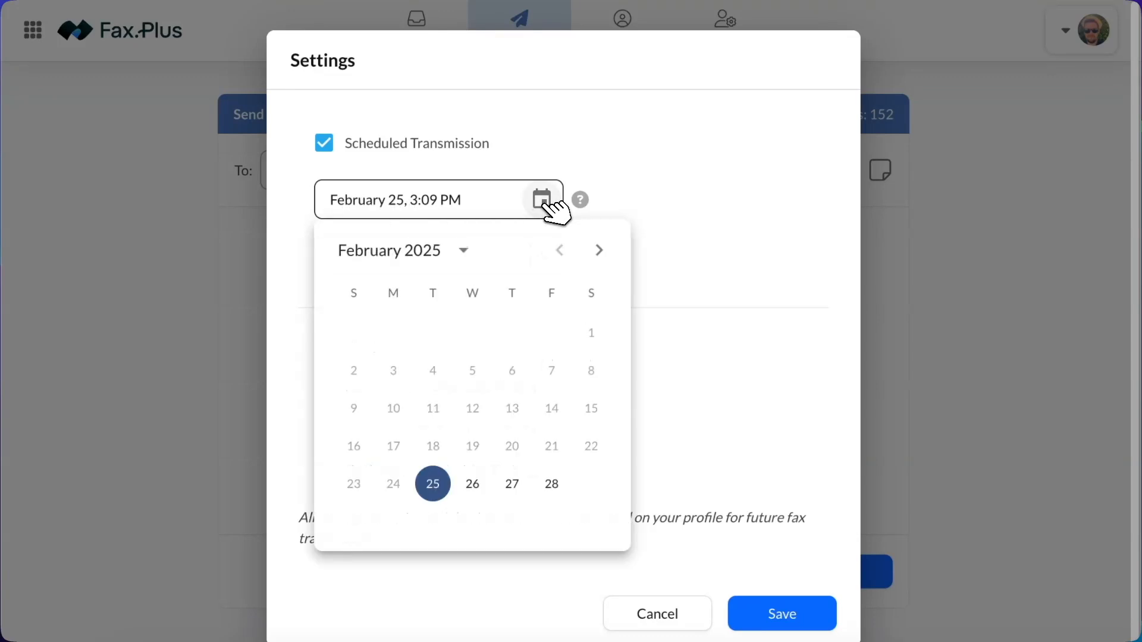
click(472, 485)
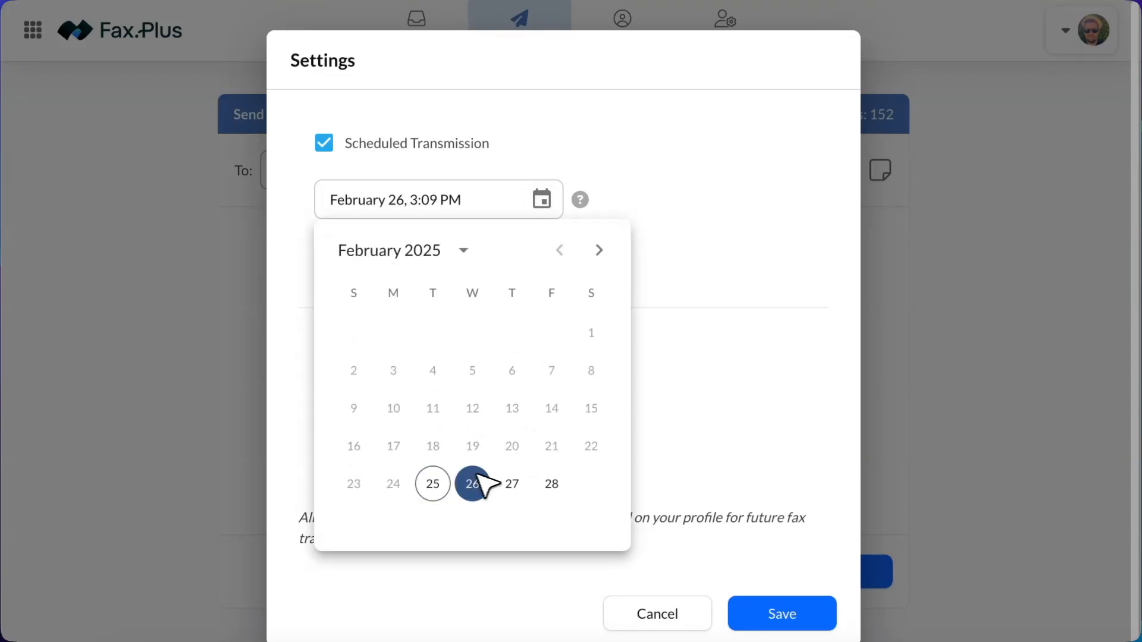
click(472, 484)
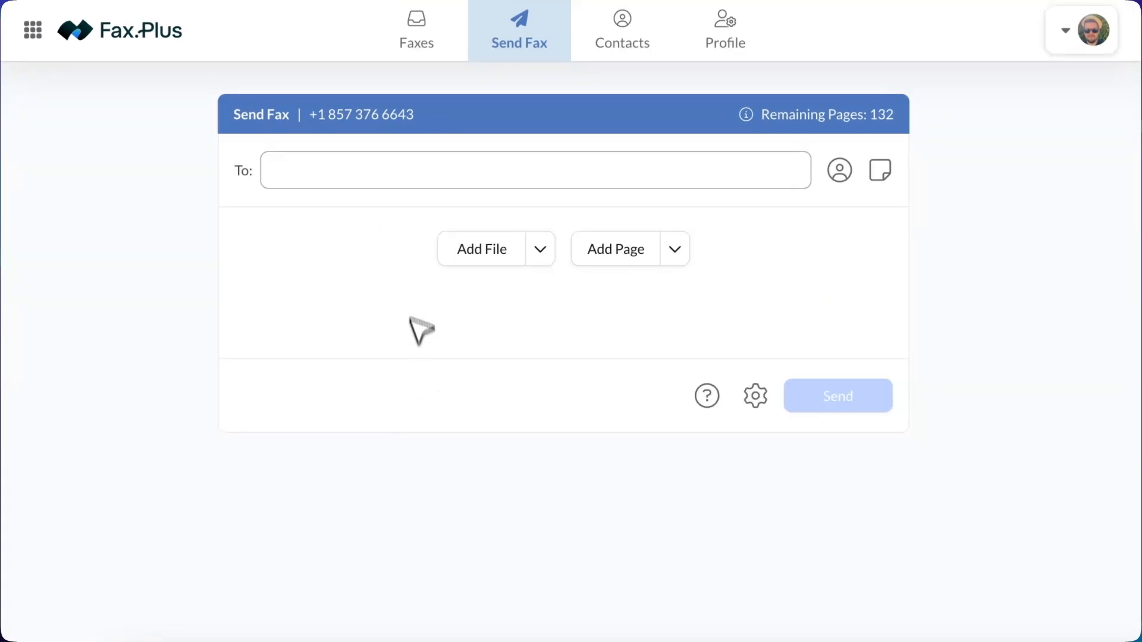
click(417, 31)
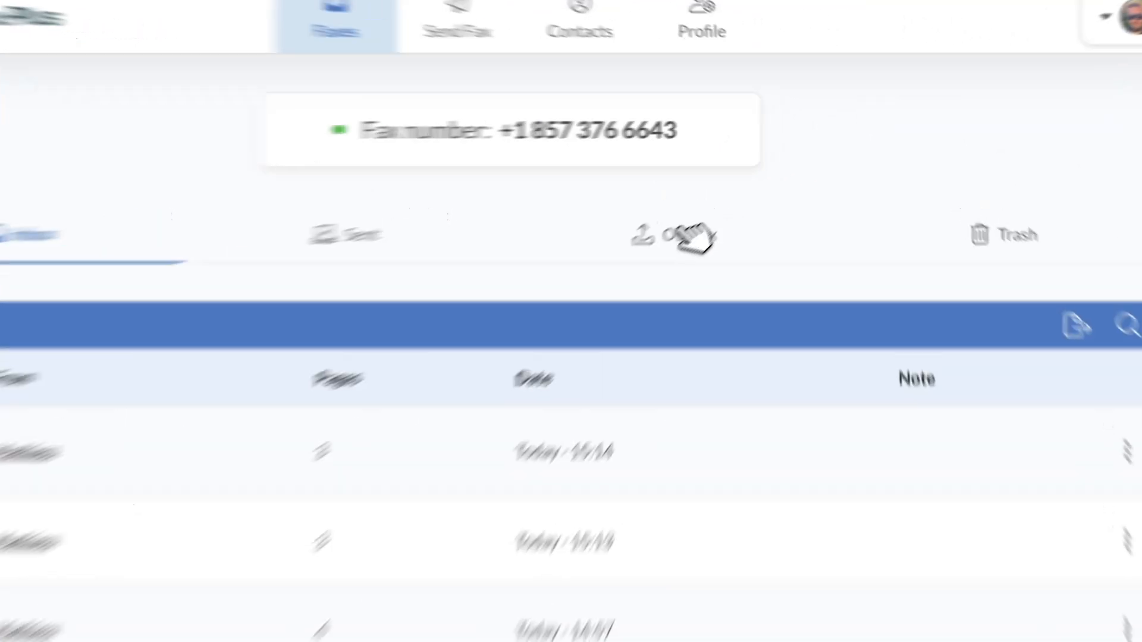
- Check the Outbox, then the Sent tab, and bring up actions for the latest sent fax
click(699, 215)
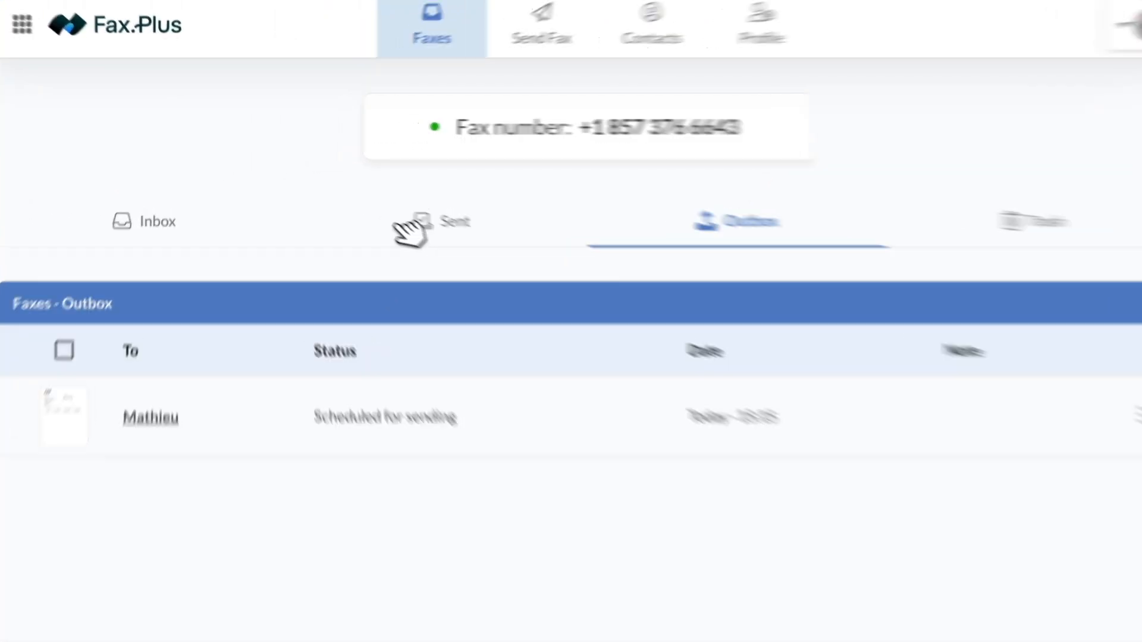
click(442, 222)
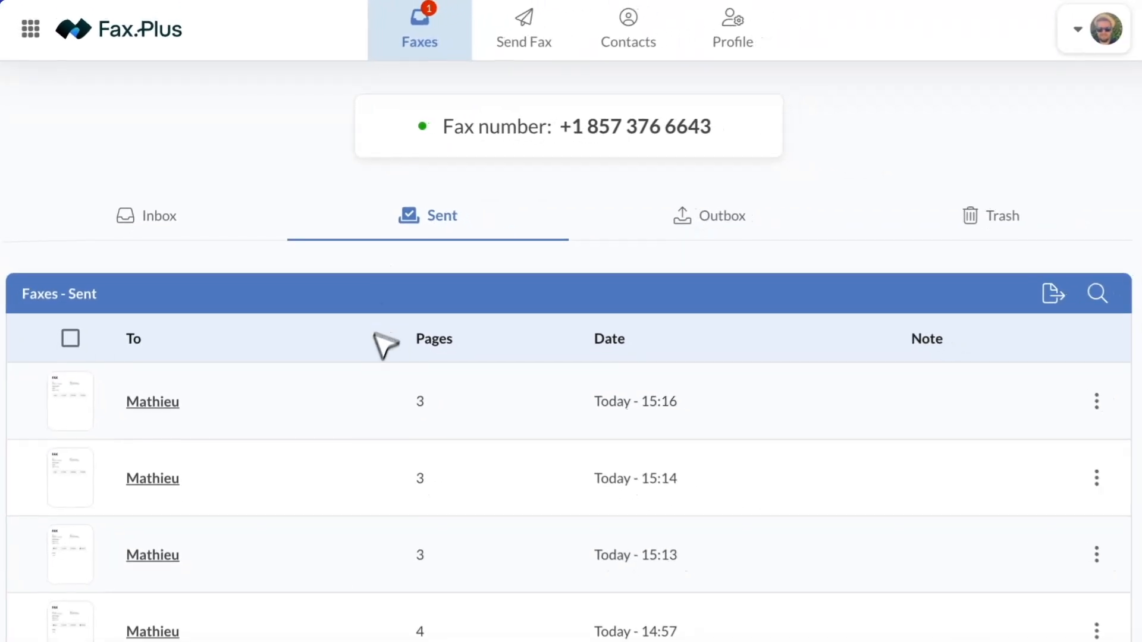
mouse_move(1043, 398)
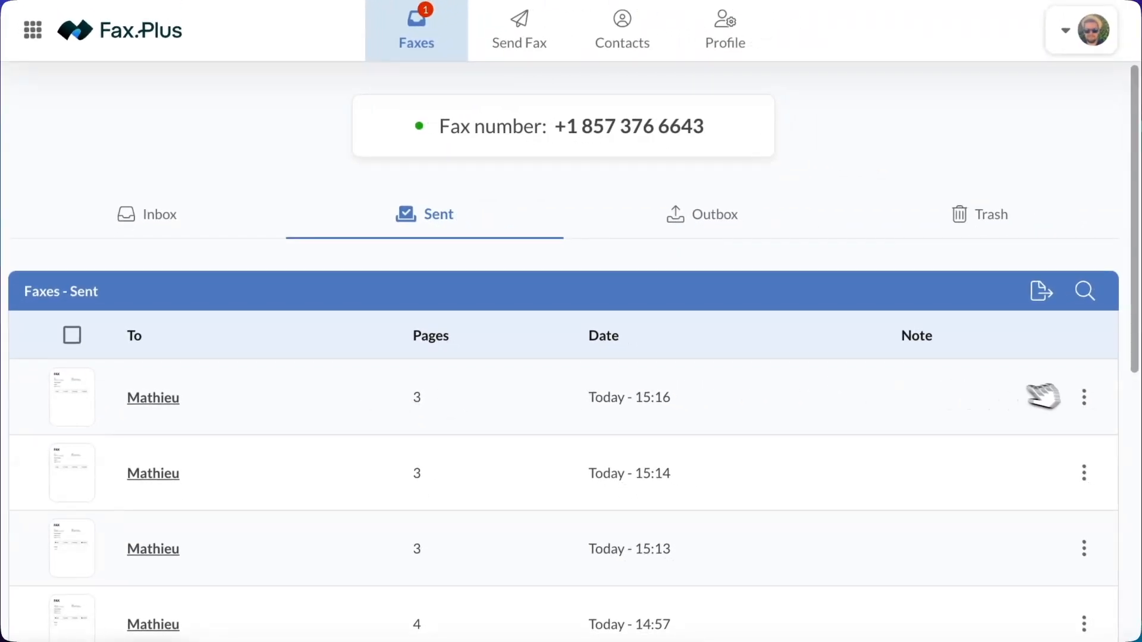
click(1082, 397)
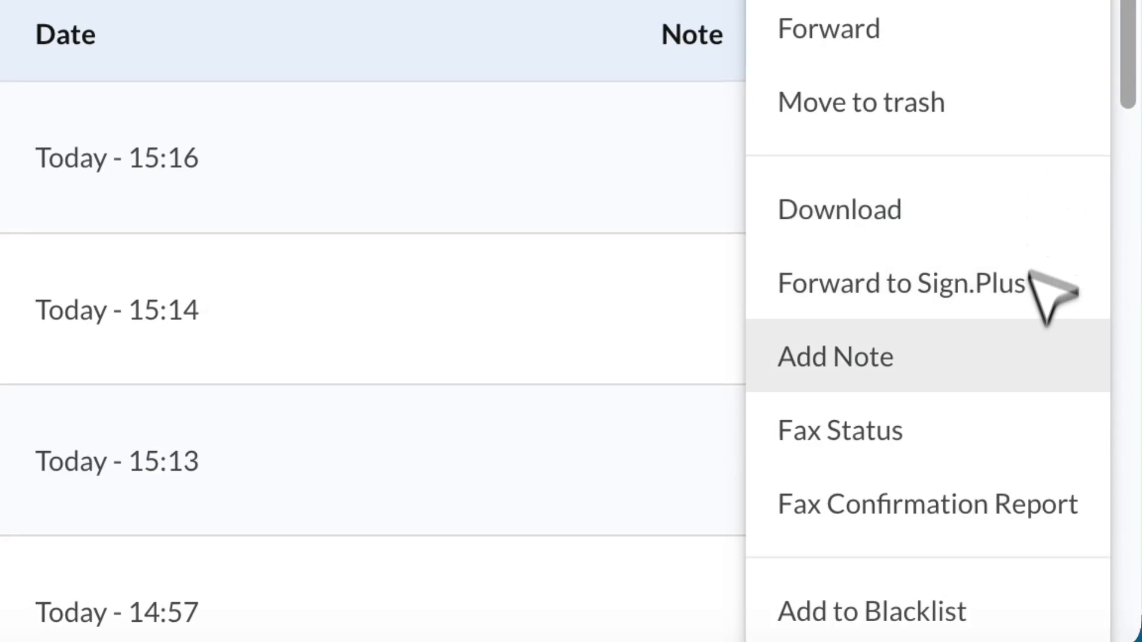